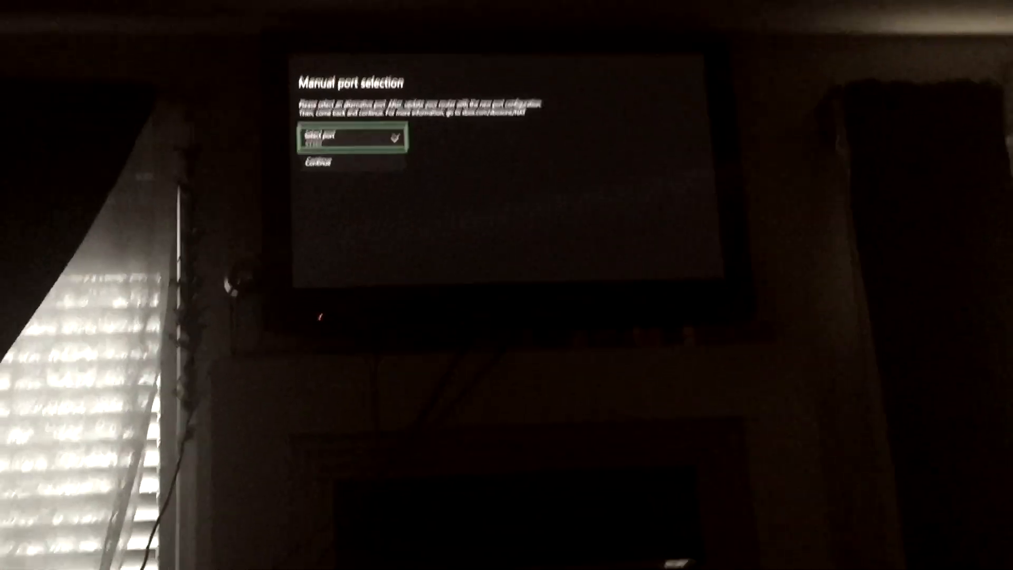
Step: Open the Select port dropdown to show the list of alternative port numbers
left_click(354, 138)
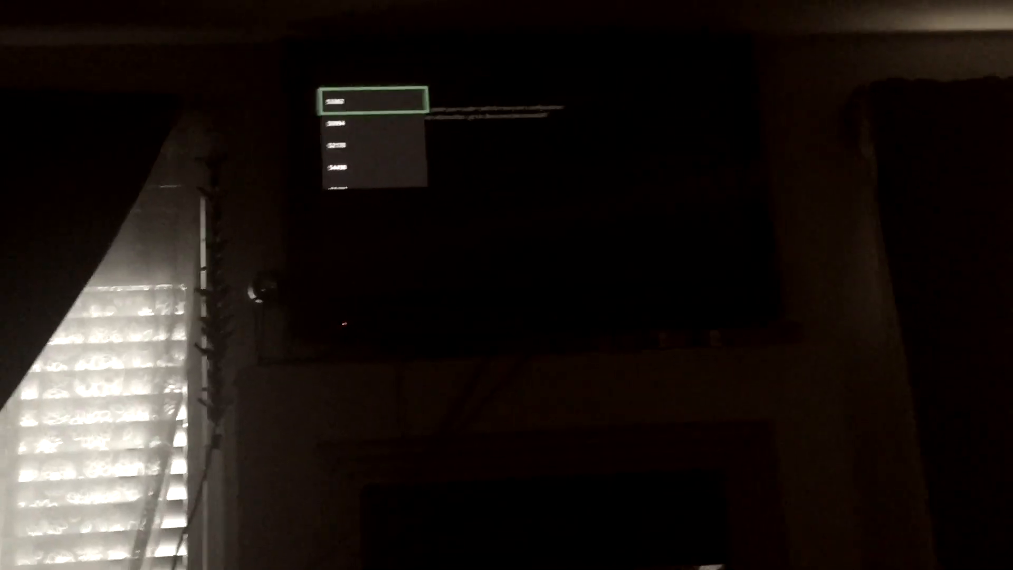